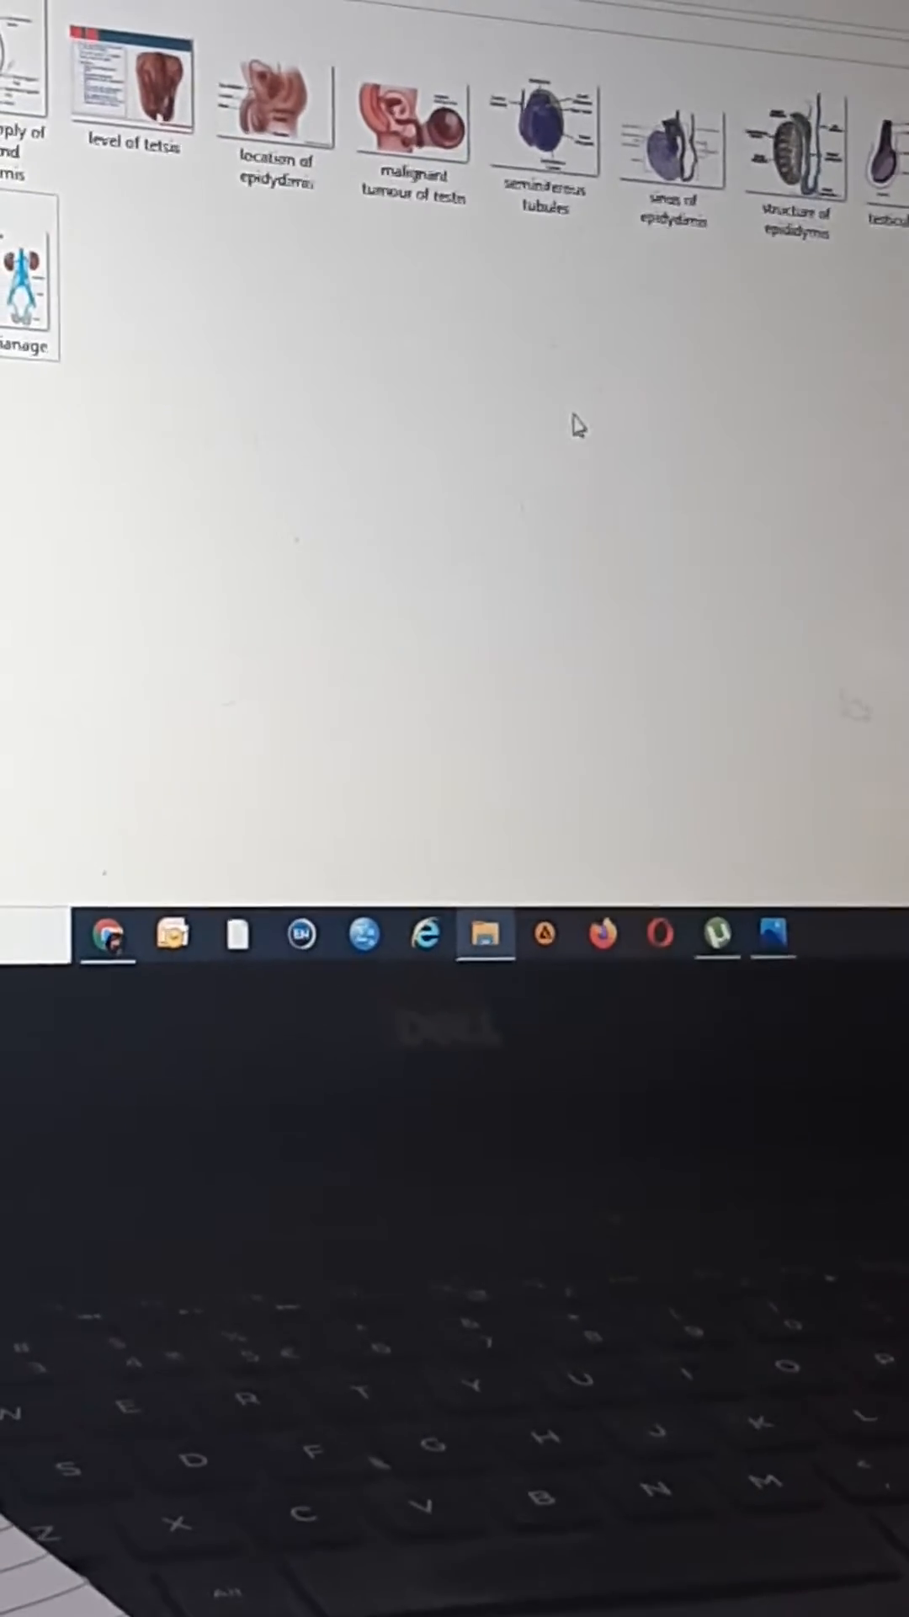
Step: Select the 'malignant tumour of testis' image in the anatomy diagrams folder
left_click(413, 123)
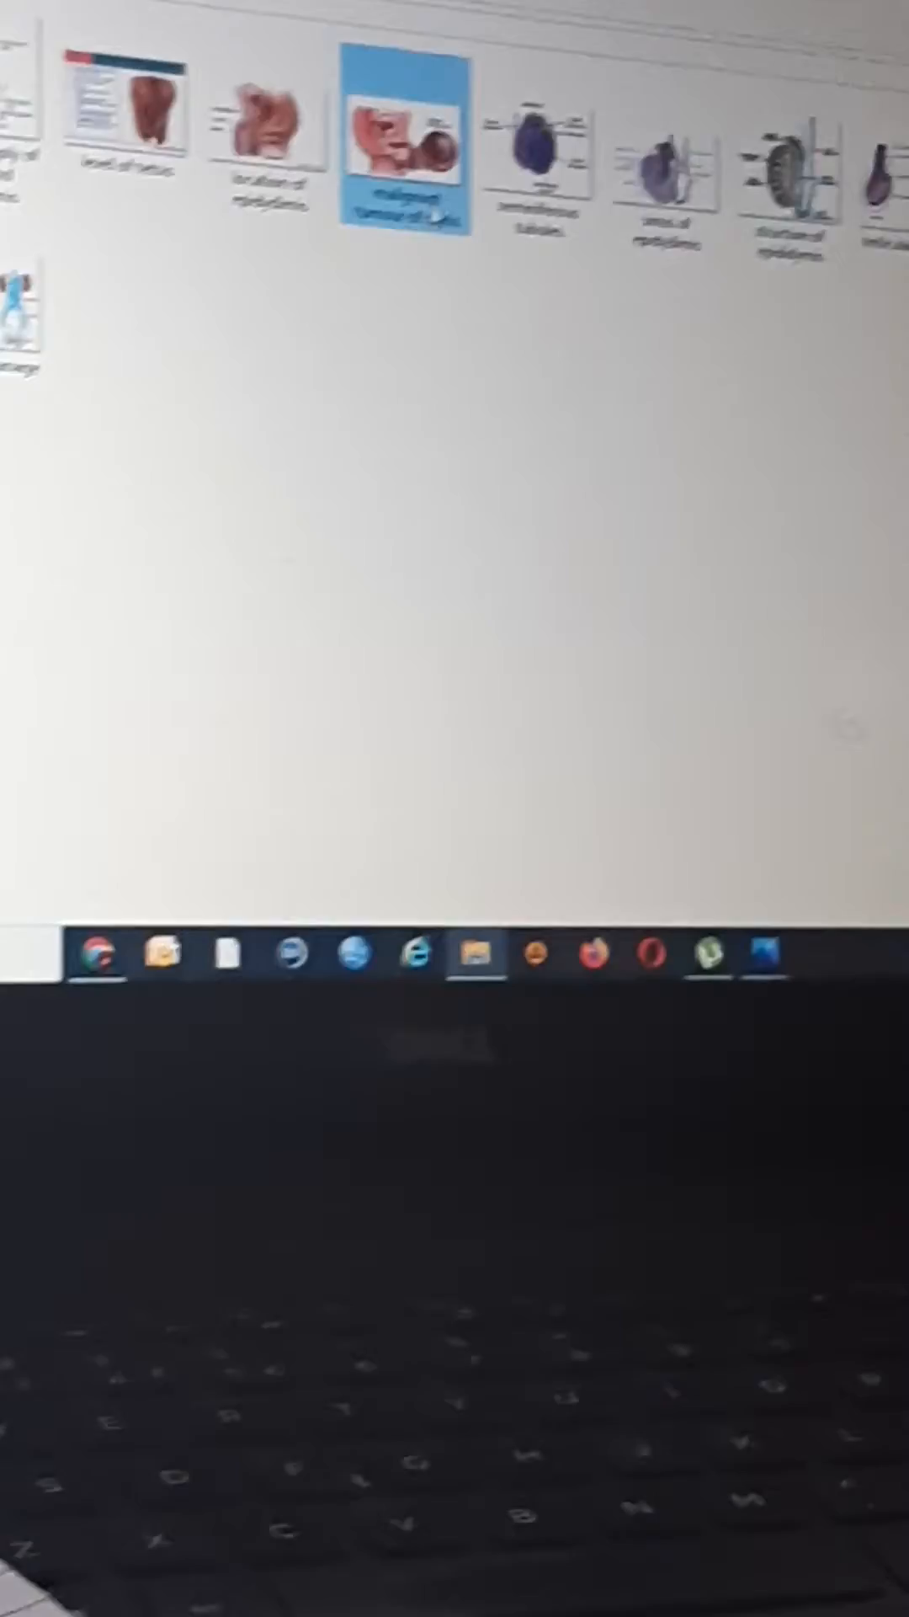